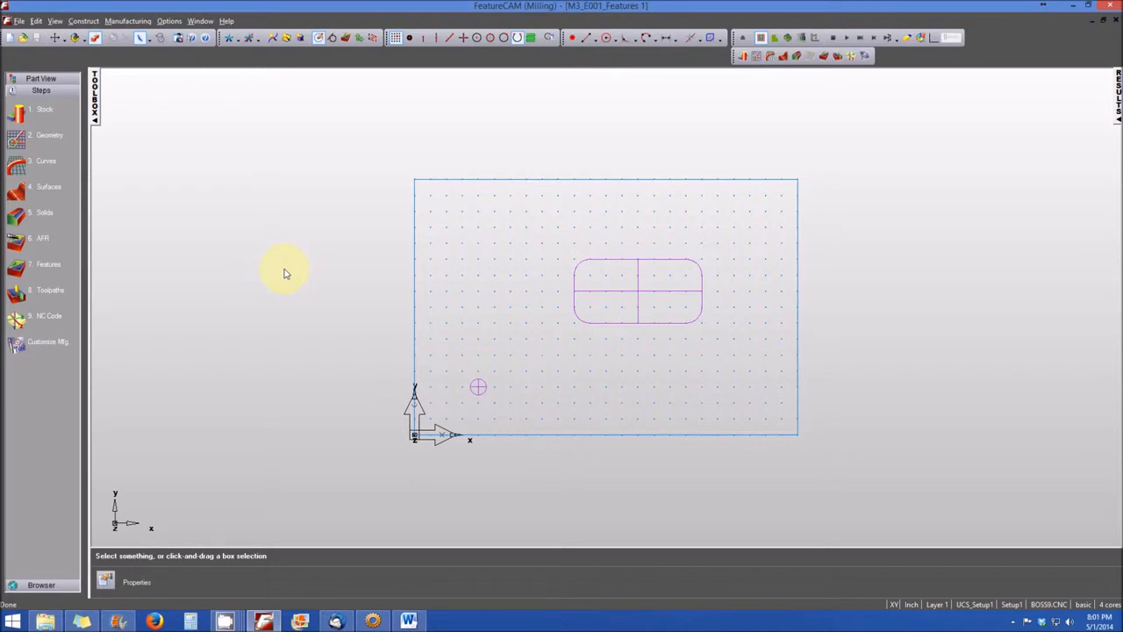
{"action": "mouse_move", "coordinate": [328, 273]}
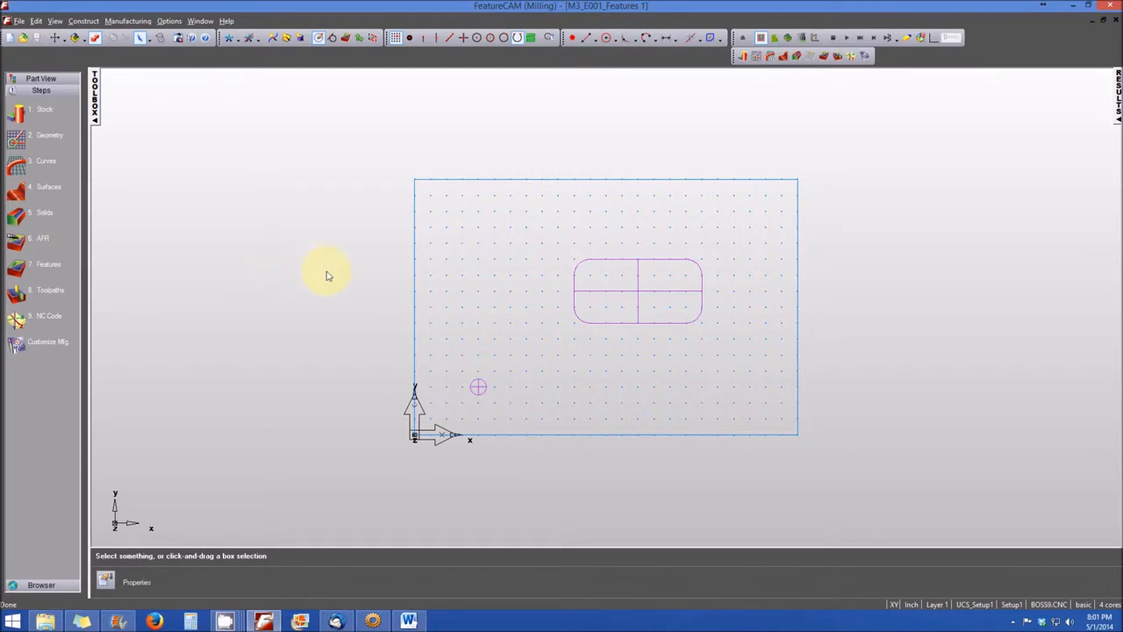
{"action": "mouse_move", "coordinate": [512, 463]}
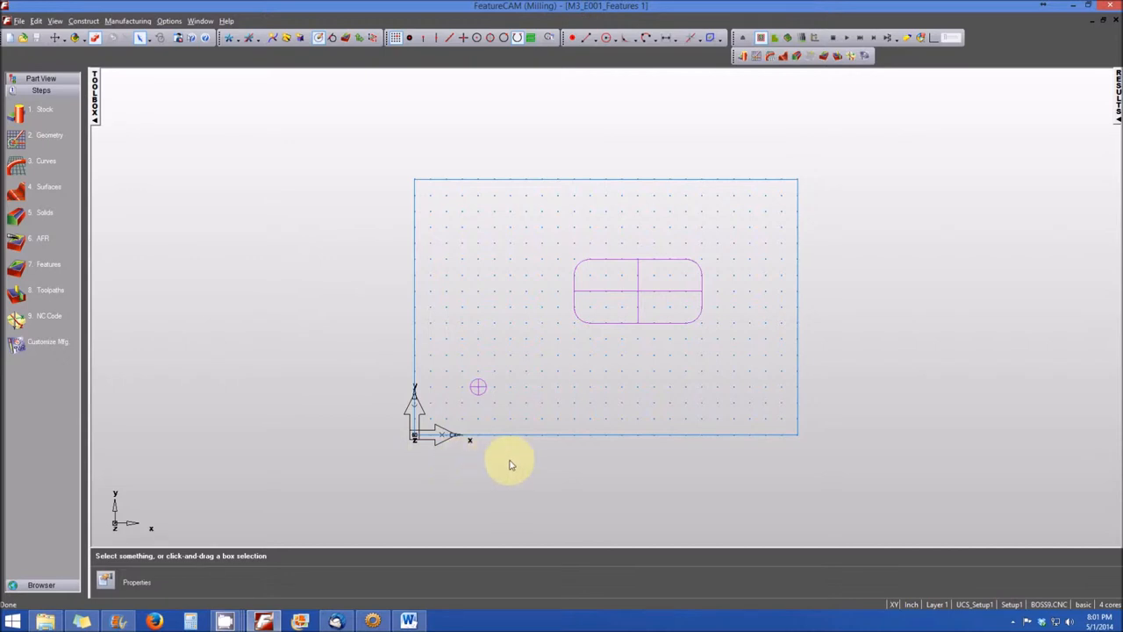
{"action": "mouse_move", "coordinate": [481, 379]}
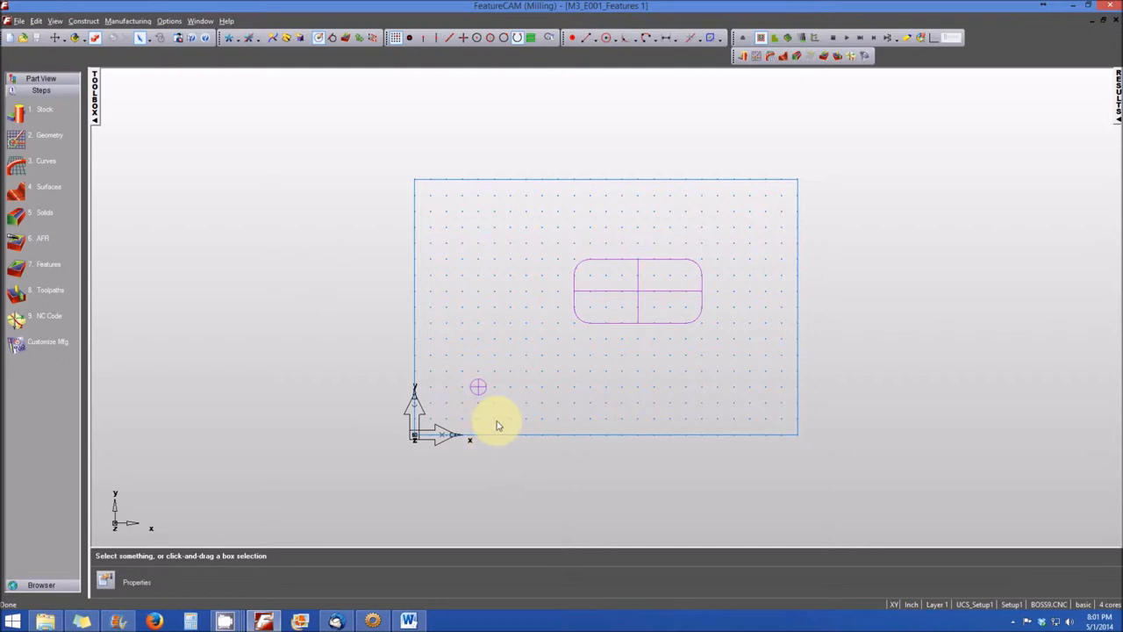
{"action": "mouse_move", "coordinate": [552, 348]}
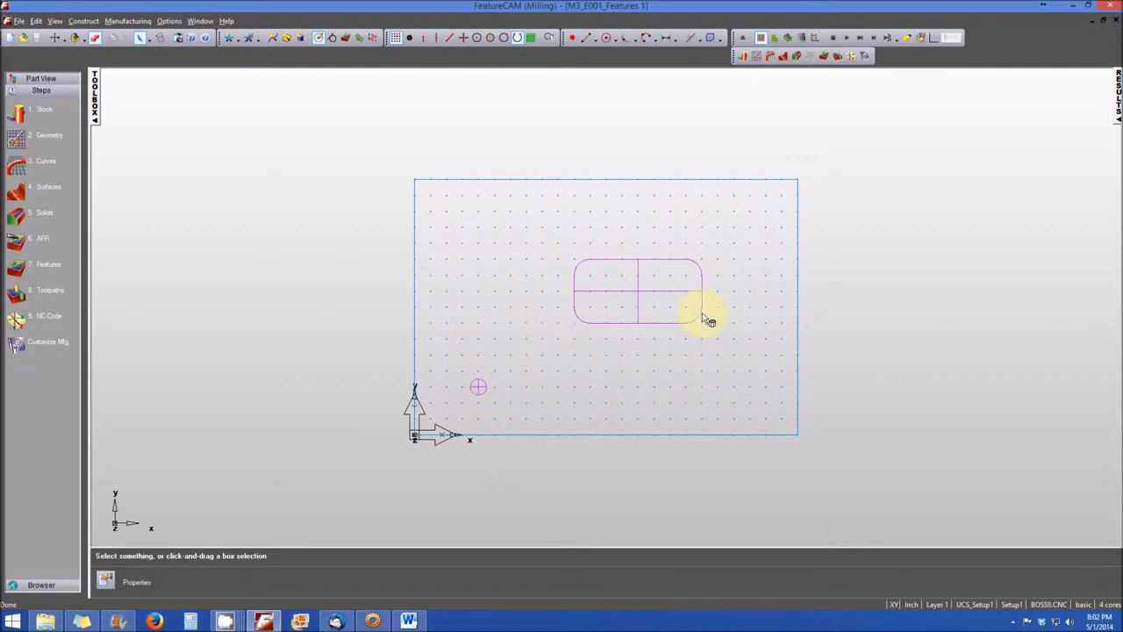
{"action": "mouse_move", "coordinate": [597, 305]}
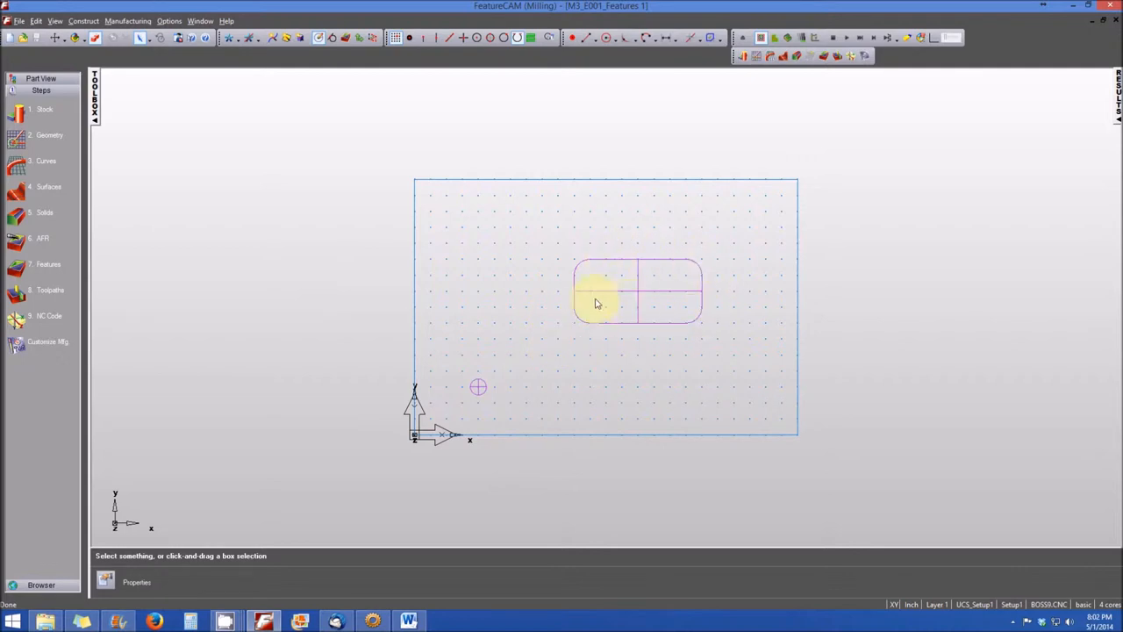
{"action": "mouse_move", "coordinate": [611, 334]}
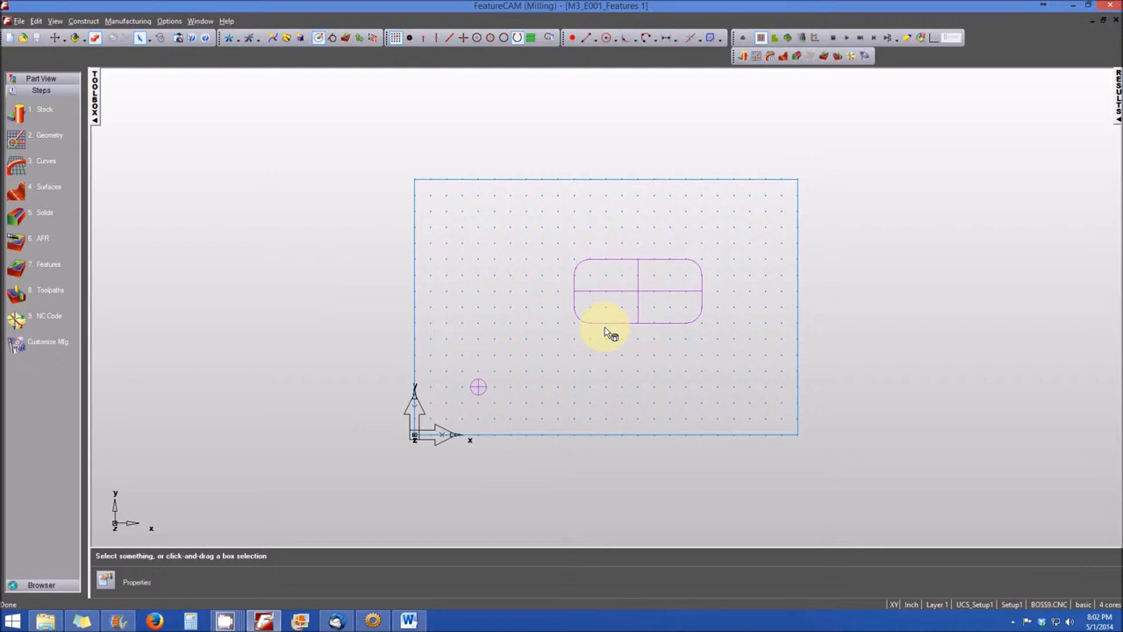
{"action": "mouse_move", "coordinate": [600, 337]}
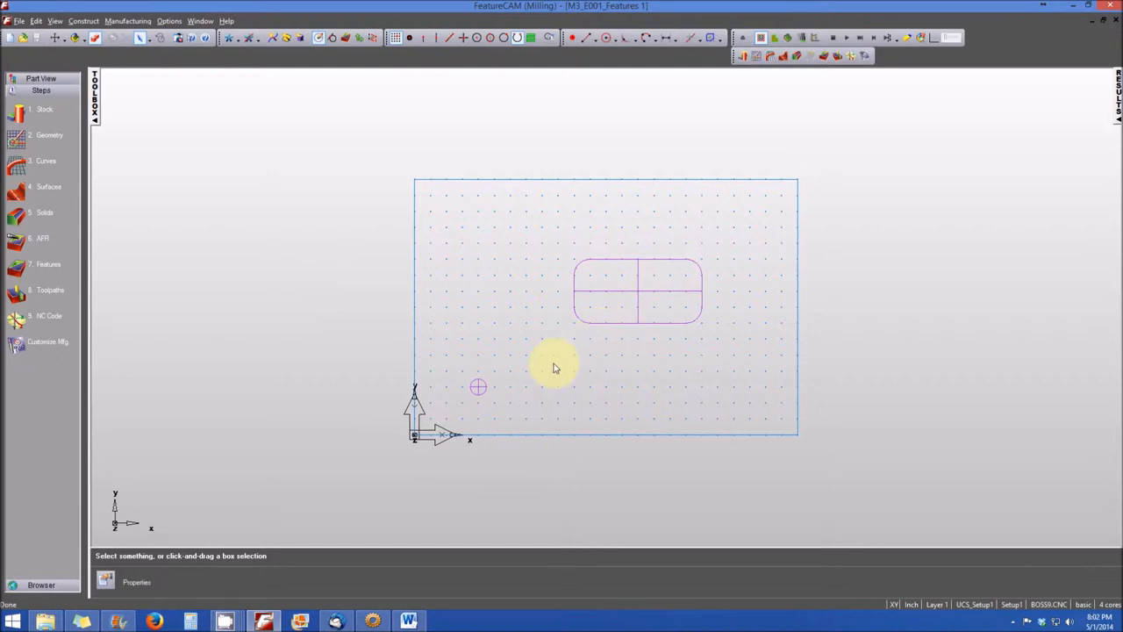
{"action": "mouse_move", "coordinate": [477, 389]}
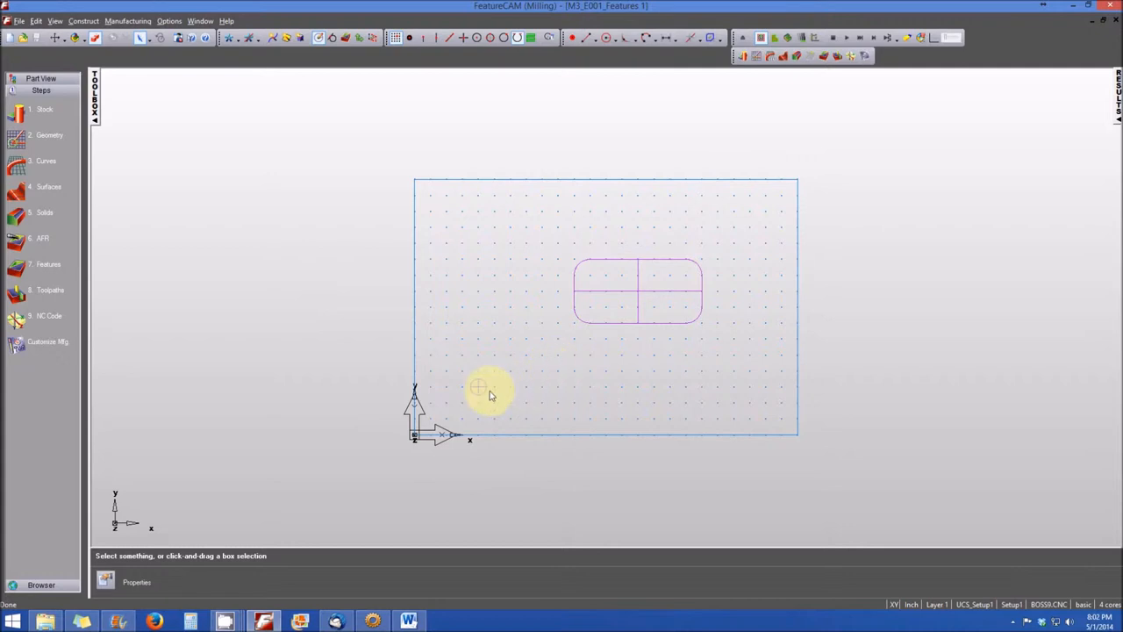
{"action": "mouse_move", "coordinate": [588, 301]}
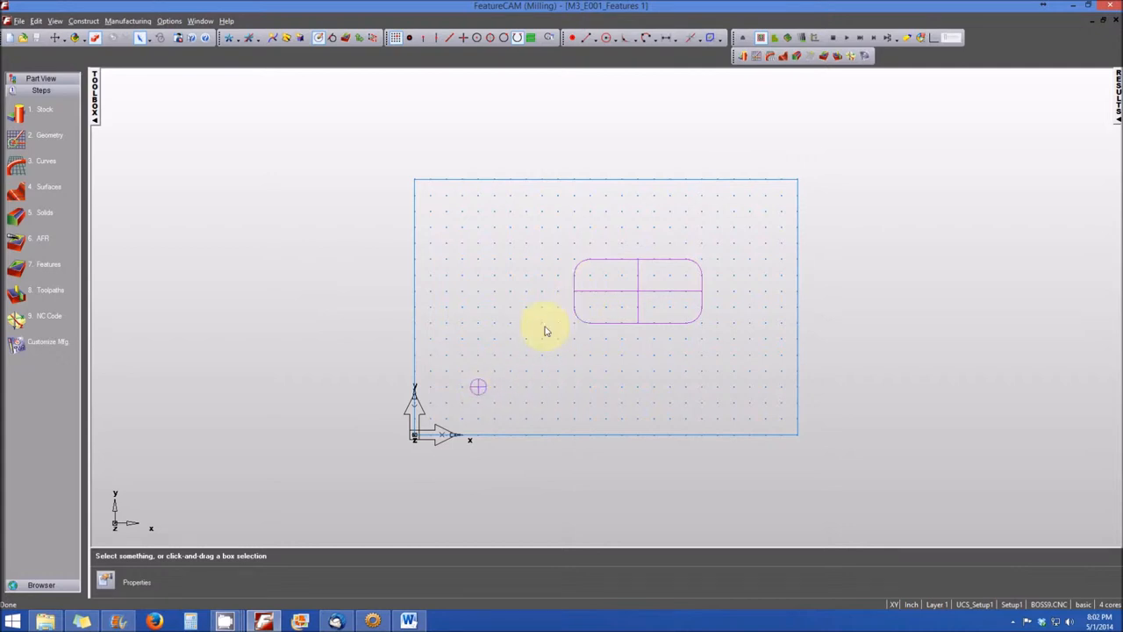
{"action": "mouse_move", "coordinate": [386, 242]}
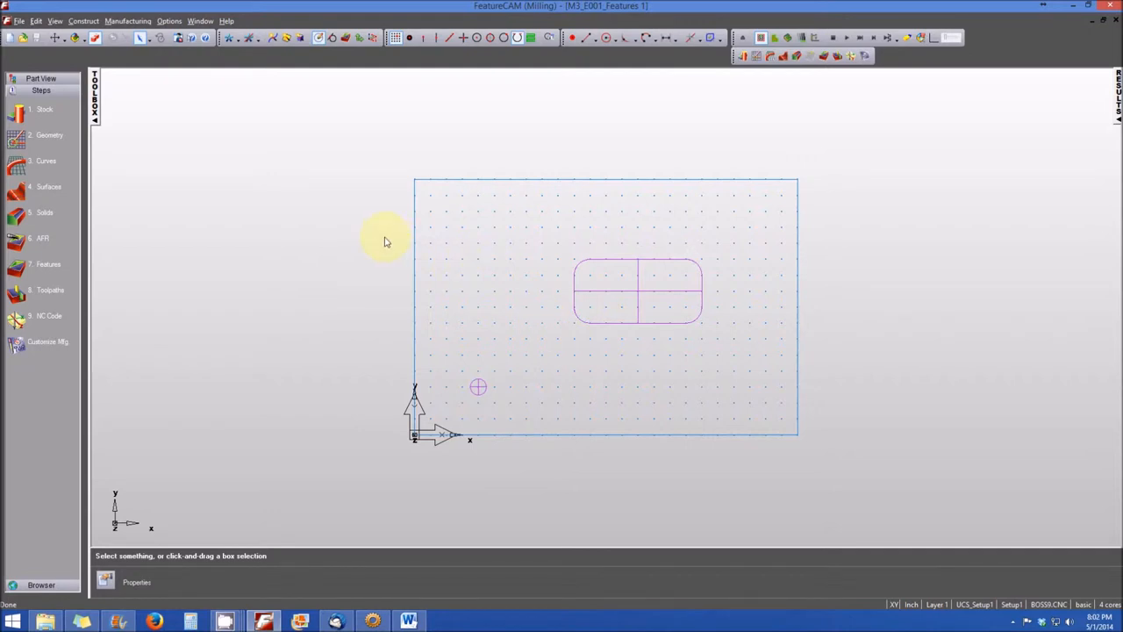
{"action": "mouse_move", "coordinate": [218, 231]}
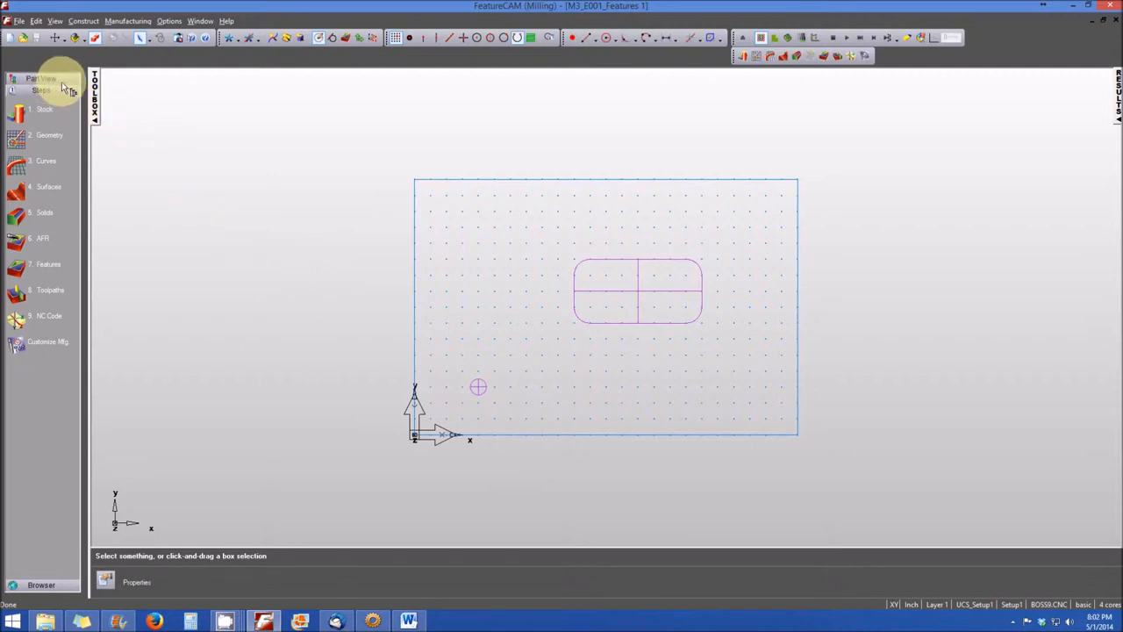
Step: Show the Part View tree and expand Setup1 to reveal its features
{"action": "left_click", "coordinate": [39, 78]}
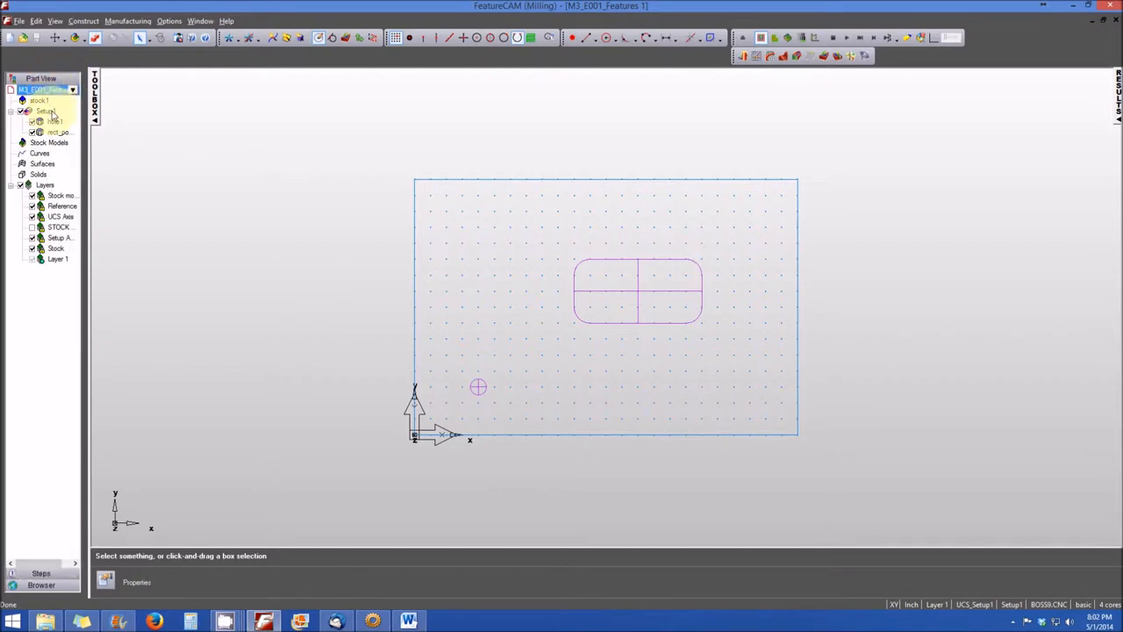
{"action": "left_click", "coordinate": [45, 111]}
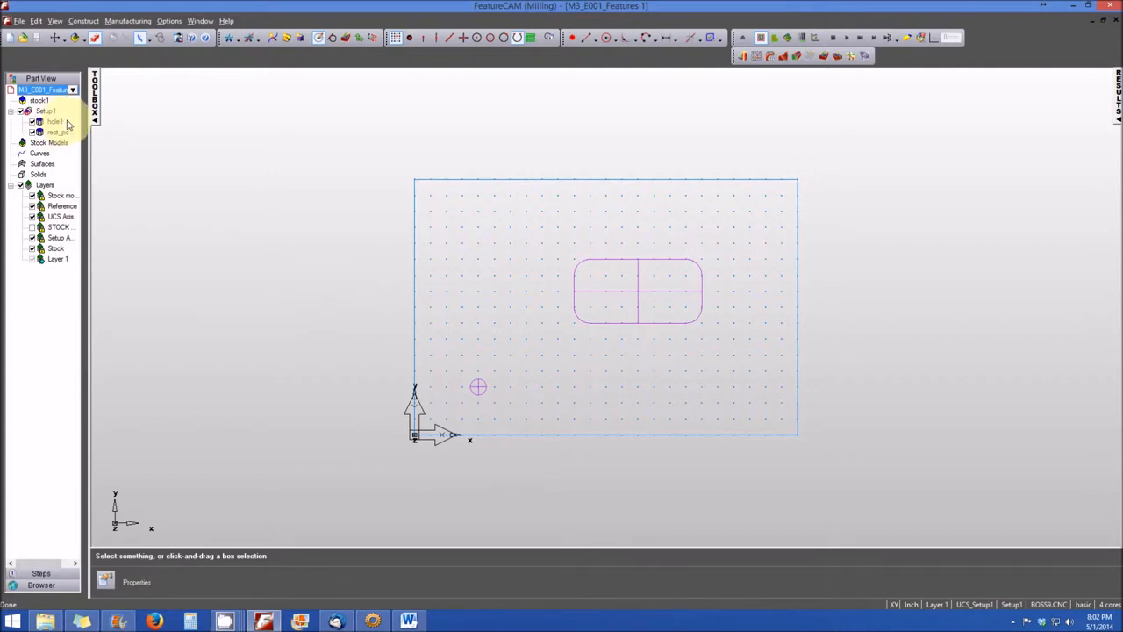
{"action": "left_click", "coordinate": [52, 121]}
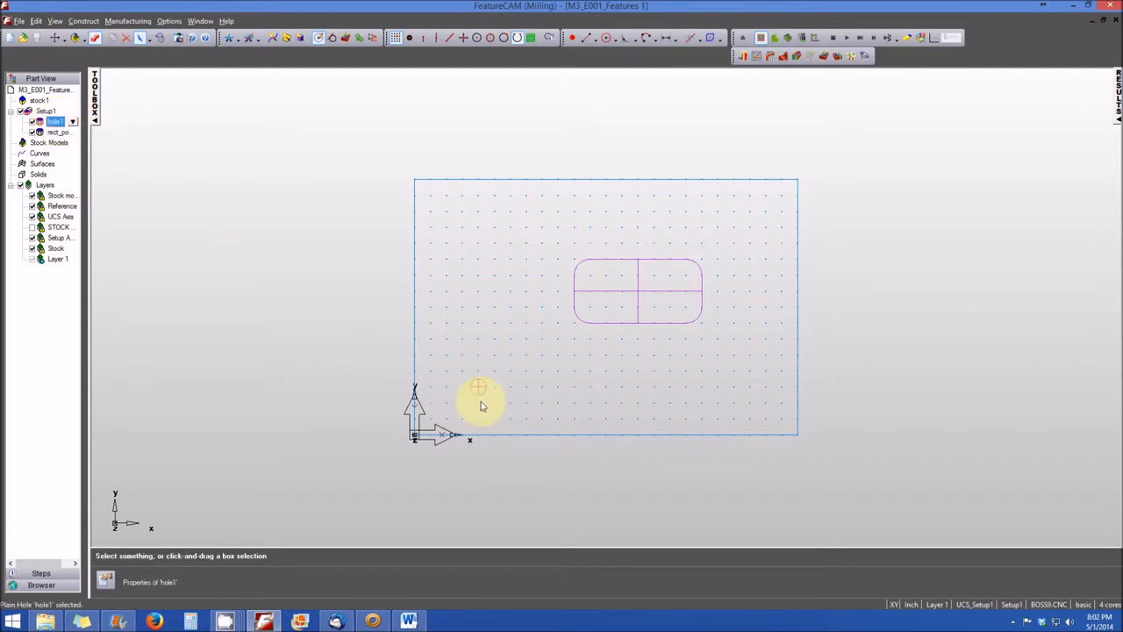
Step: Select the hole1 and rect_pocket features in the tree to highlight them in the view
{"action": "left_click", "coordinate": [60, 132]}
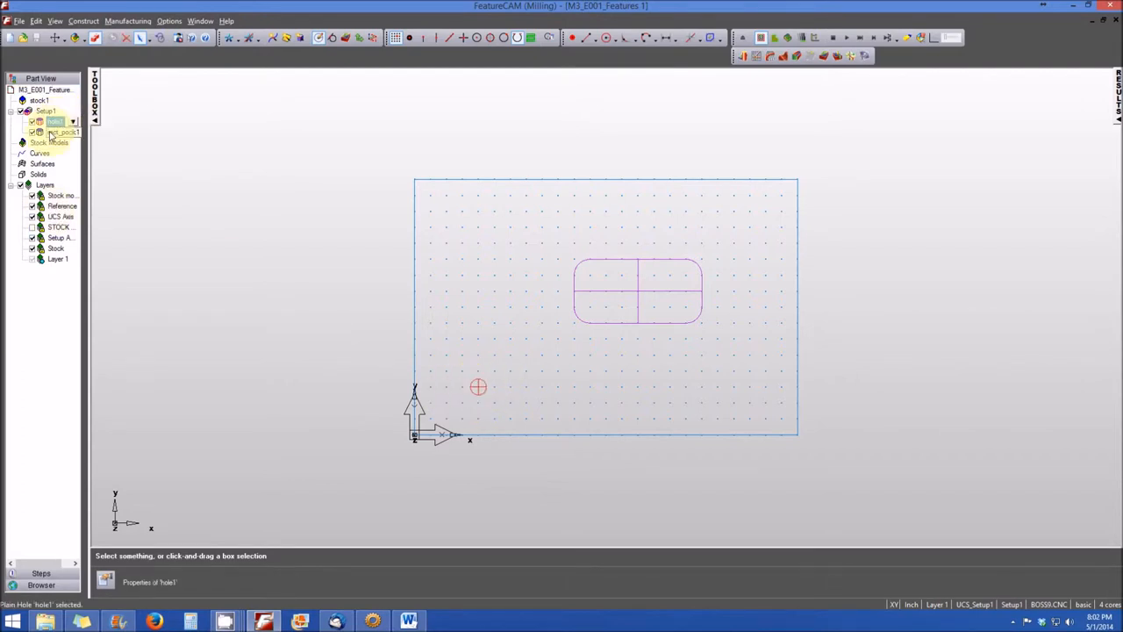
{"action": "left_click", "coordinate": [62, 132]}
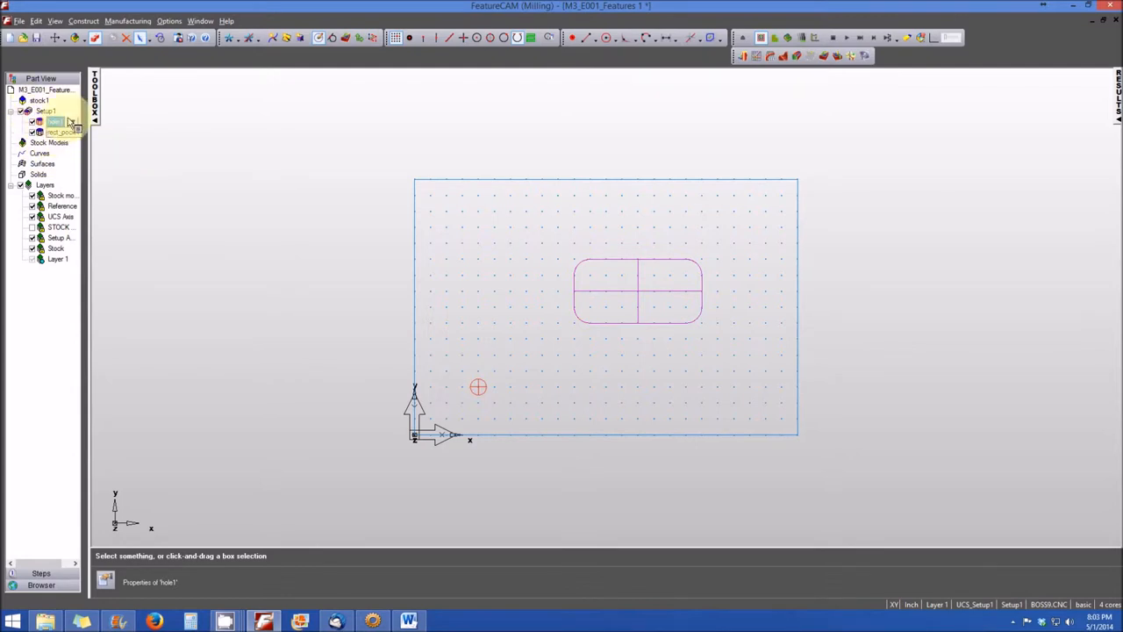
{"action": "left_click", "coordinate": [56, 121]}
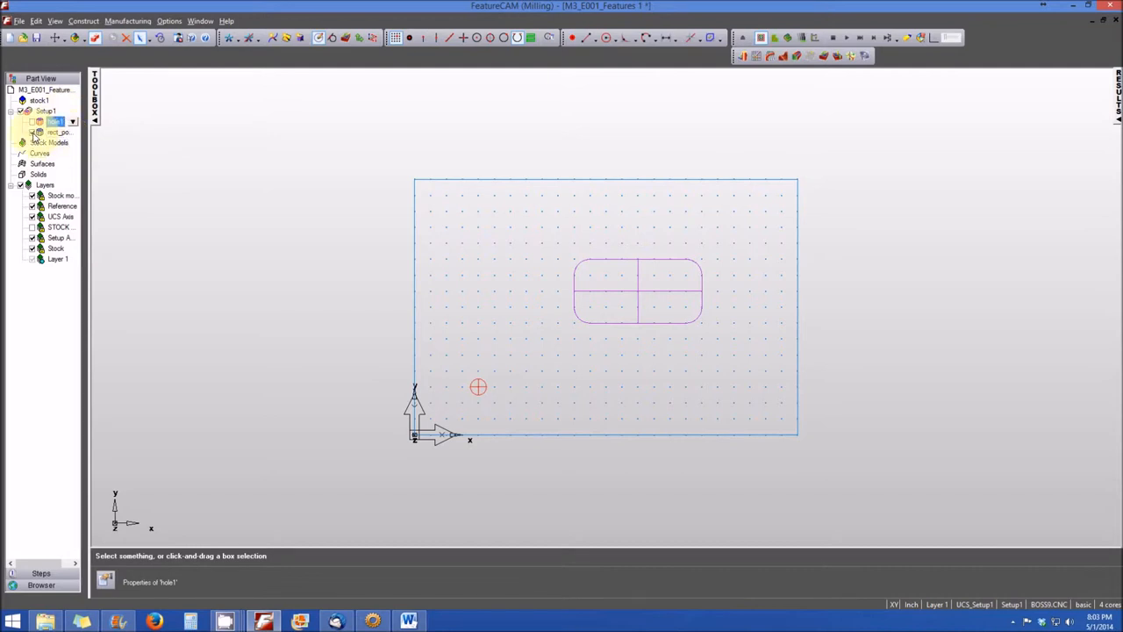
{"action": "left_click", "coordinate": [32, 131]}
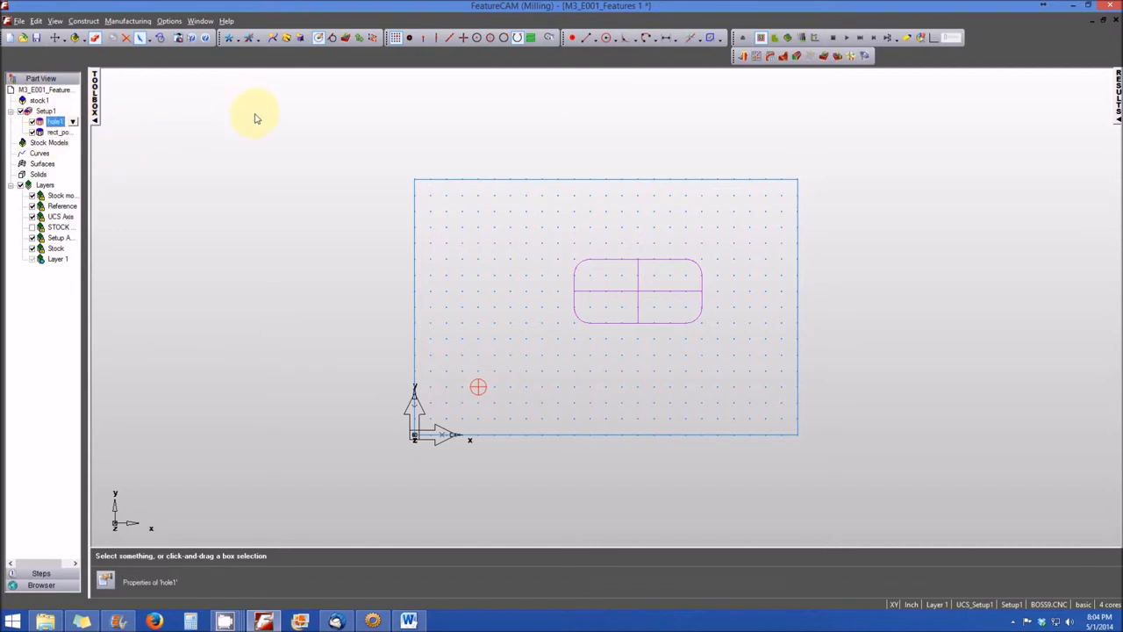
{"action": "mouse_move", "coordinate": [369, 119]}
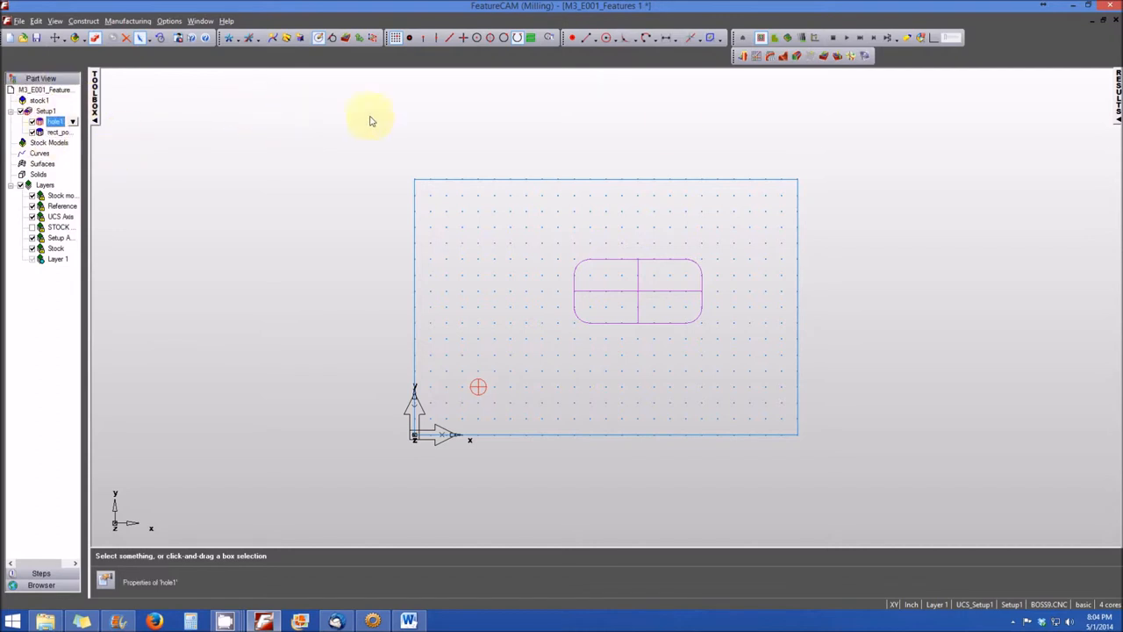
{"action": "mouse_move", "coordinate": [1114, 97]}
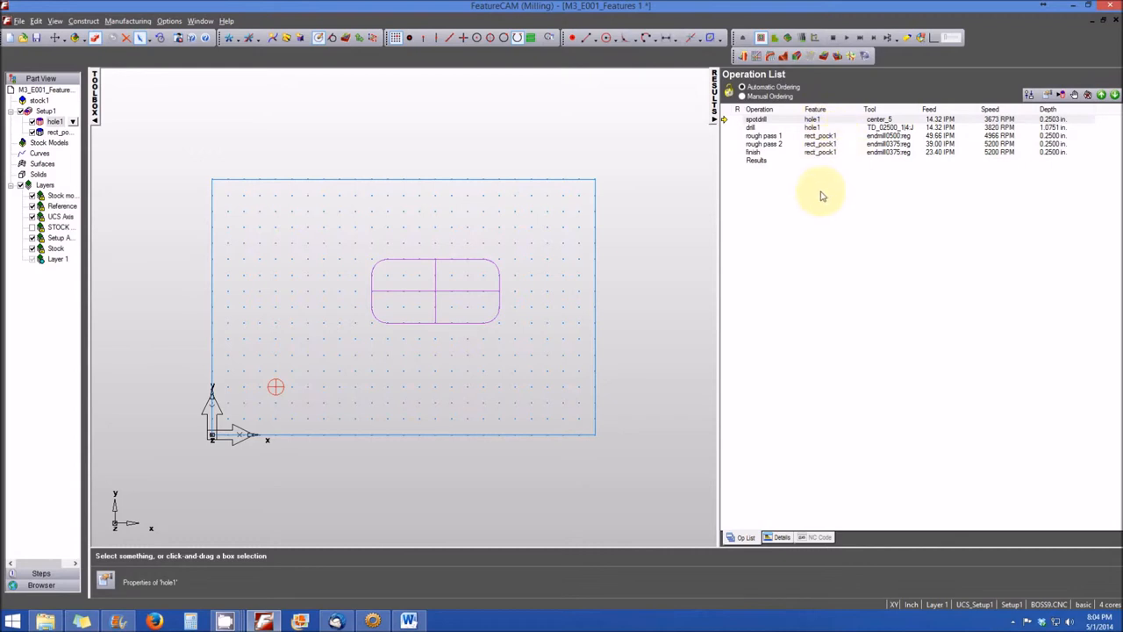
{"action": "mouse_move", "coordinate": [825, 194]}
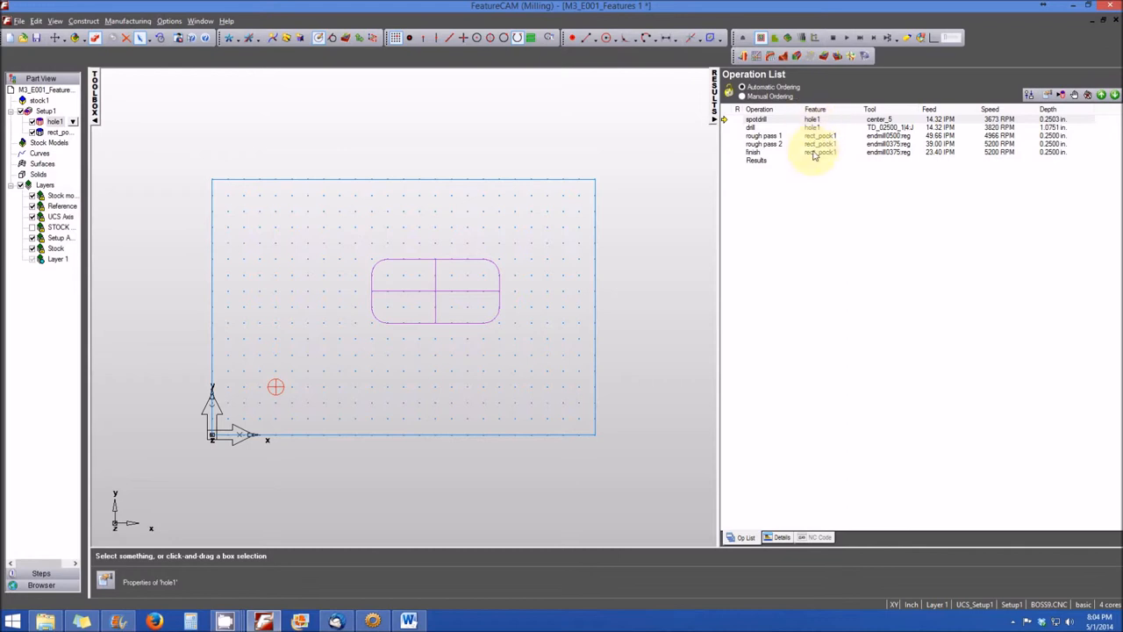
{"action": "mouse_move", "coordinate": [786, 151]}
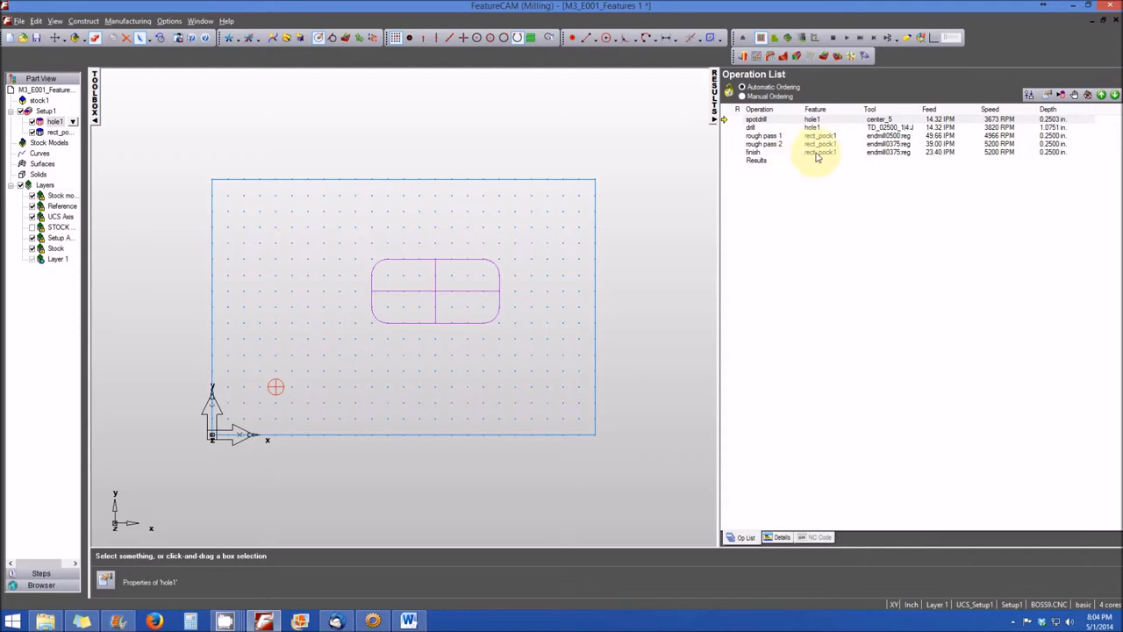
{"action": "mouse_move", "coordinate": [809, 158]}
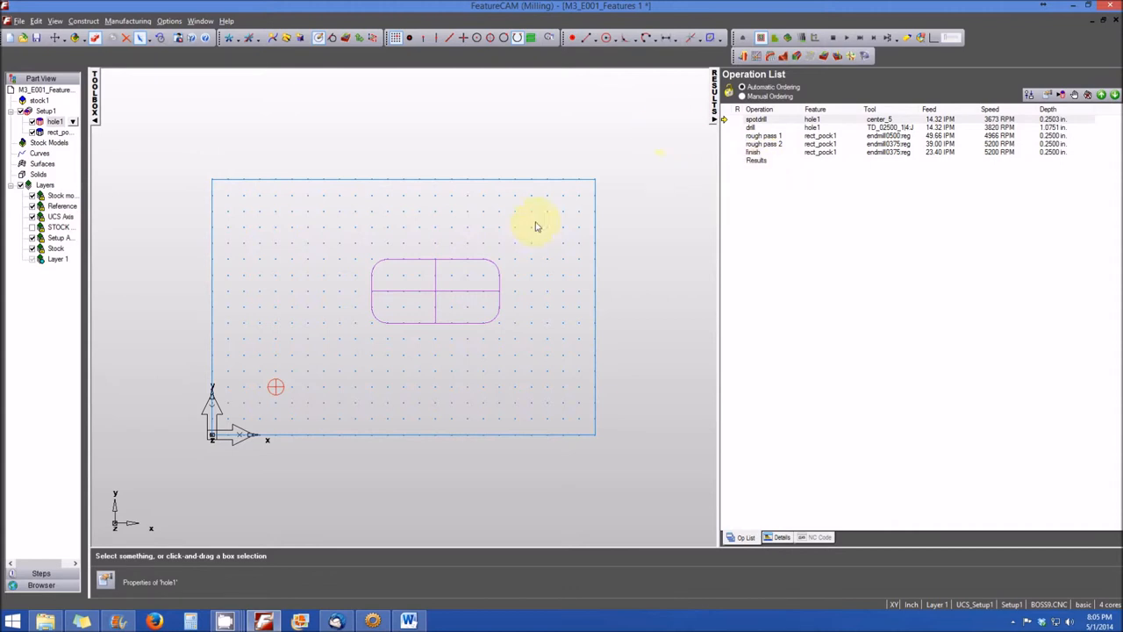
{"action": "mouse_move", "coordinate": [414, 186]}
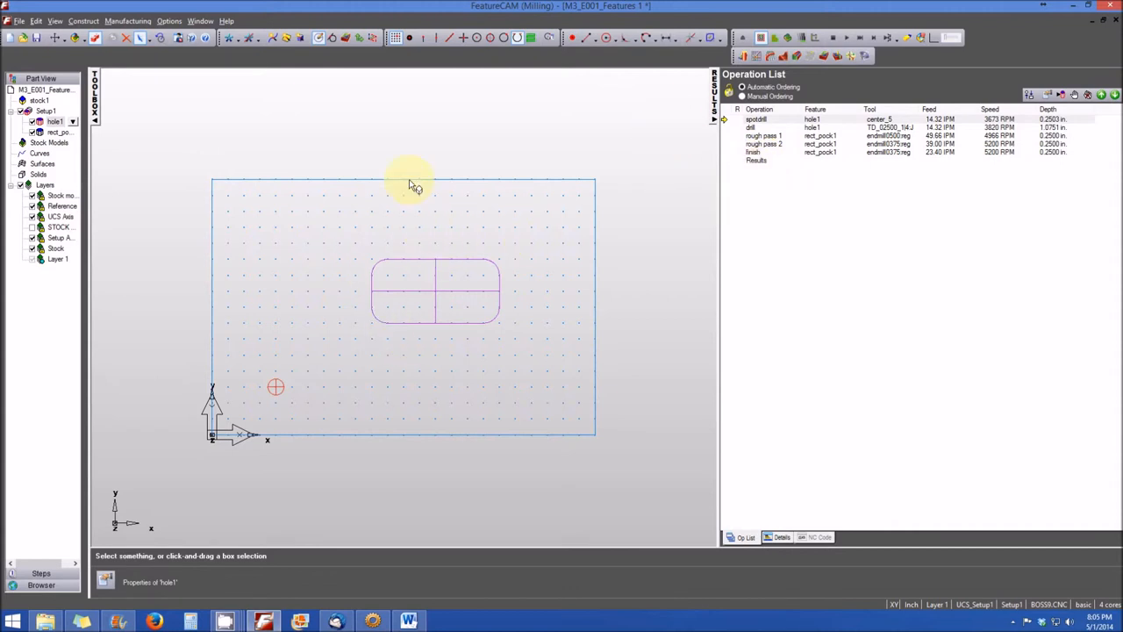
{"action": "mouse_move", "coordinate": [137, 144]}
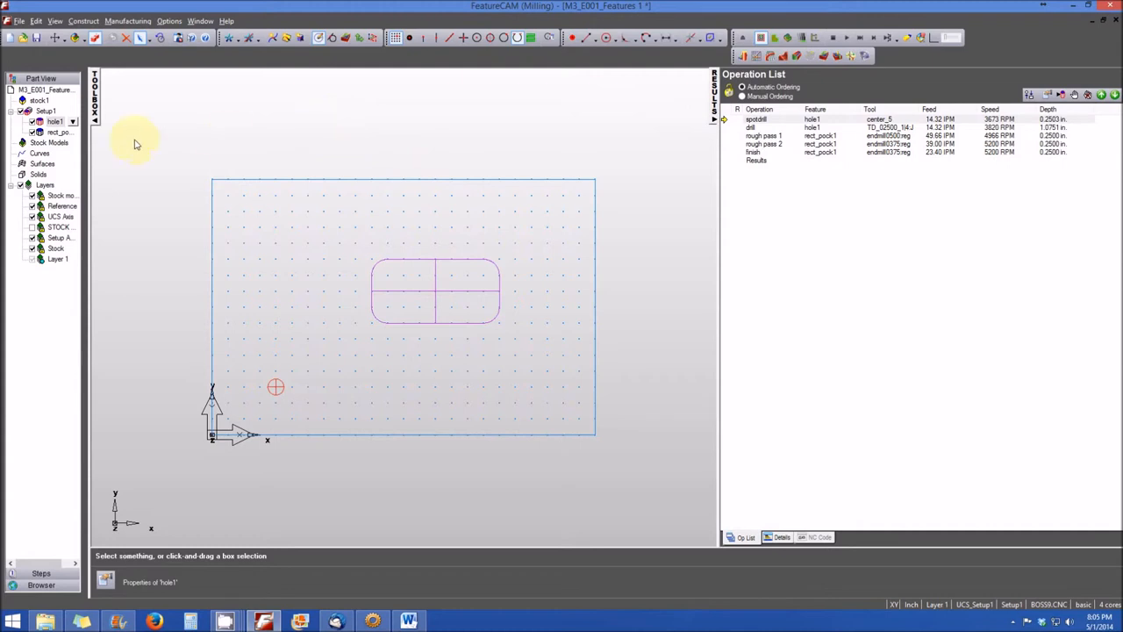
{"action": "mouse_move", "coordinate": [149, 200]}
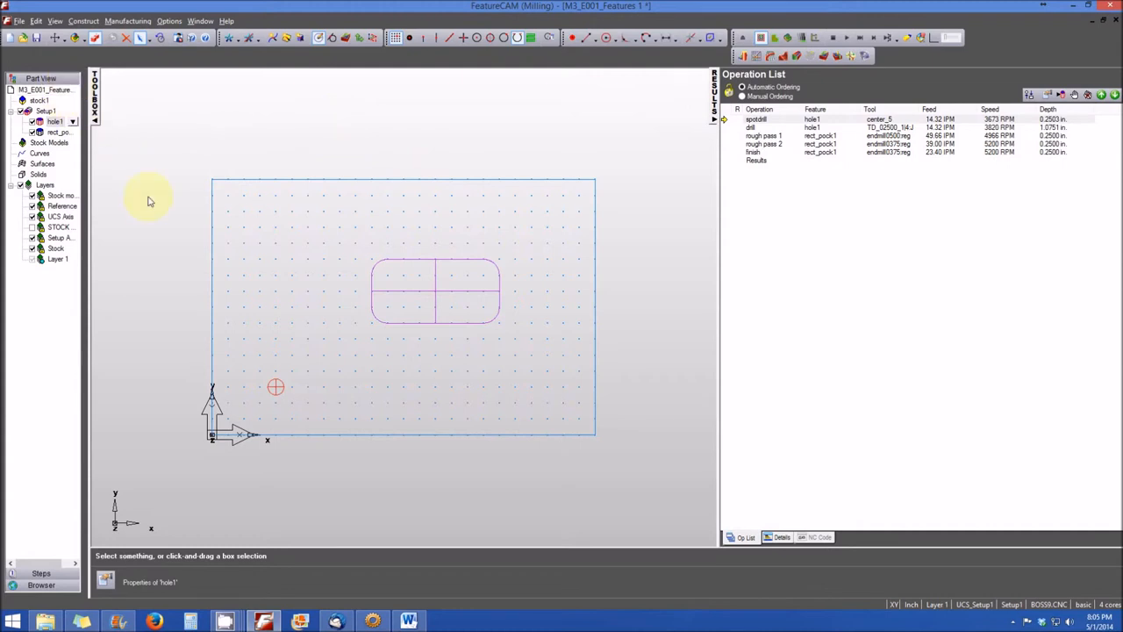
{"action": "mouse_move", "coordinate": [246, 407]}
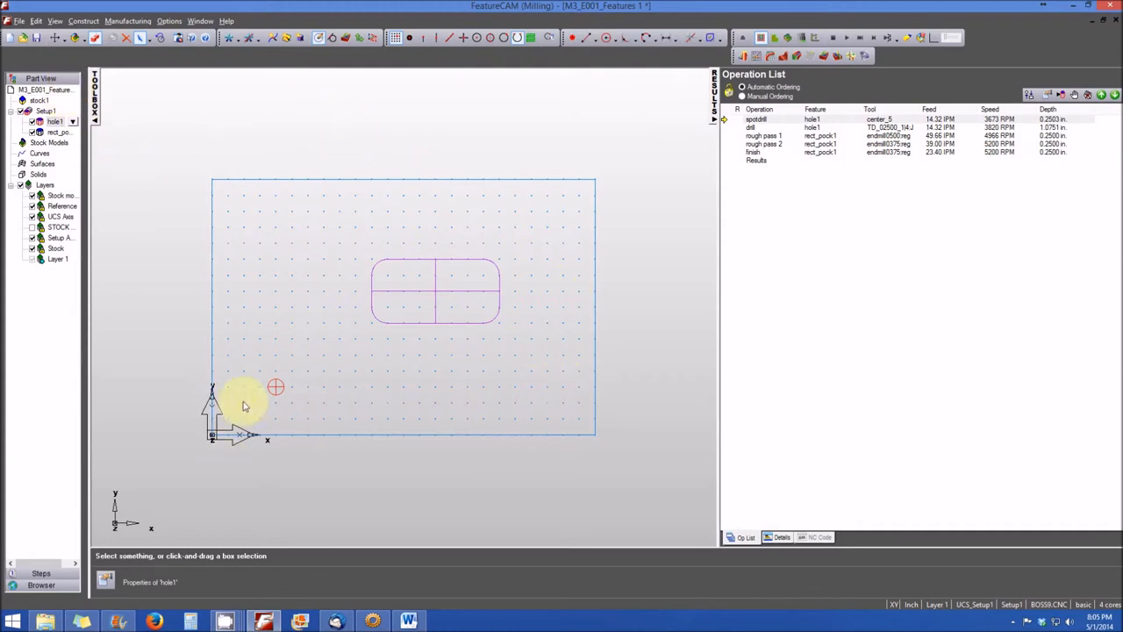
{"action": "mouse_move", "coordinate": [430, 254]}
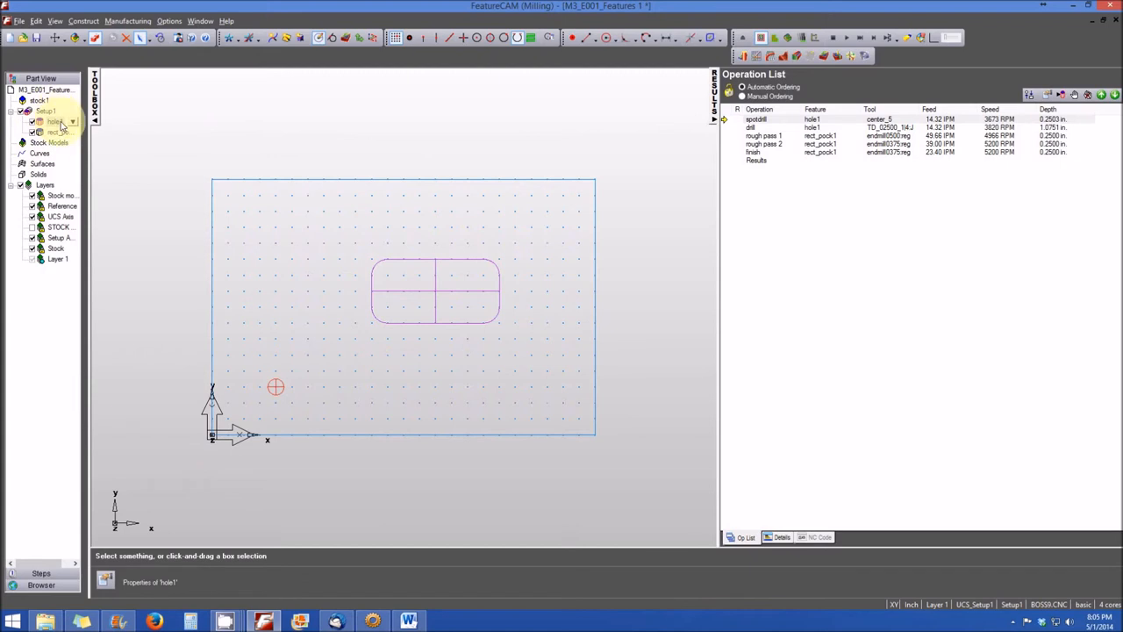
{"action": "left_click", "coordinate": [61, 132]}
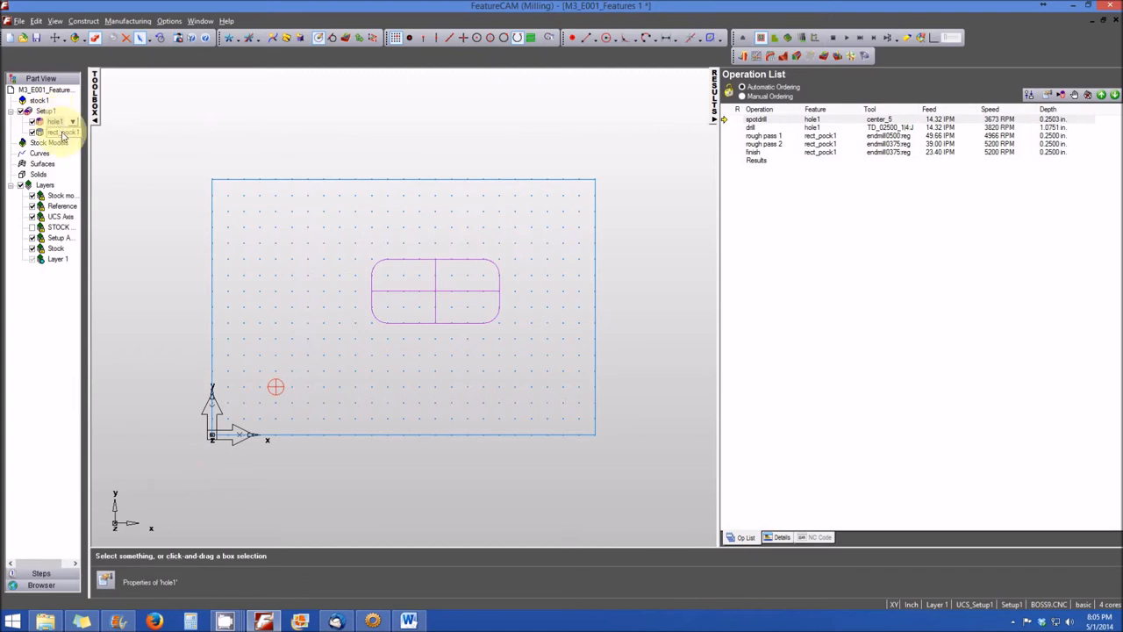
{"action": "left_click", "coordinate": [52, 121]}
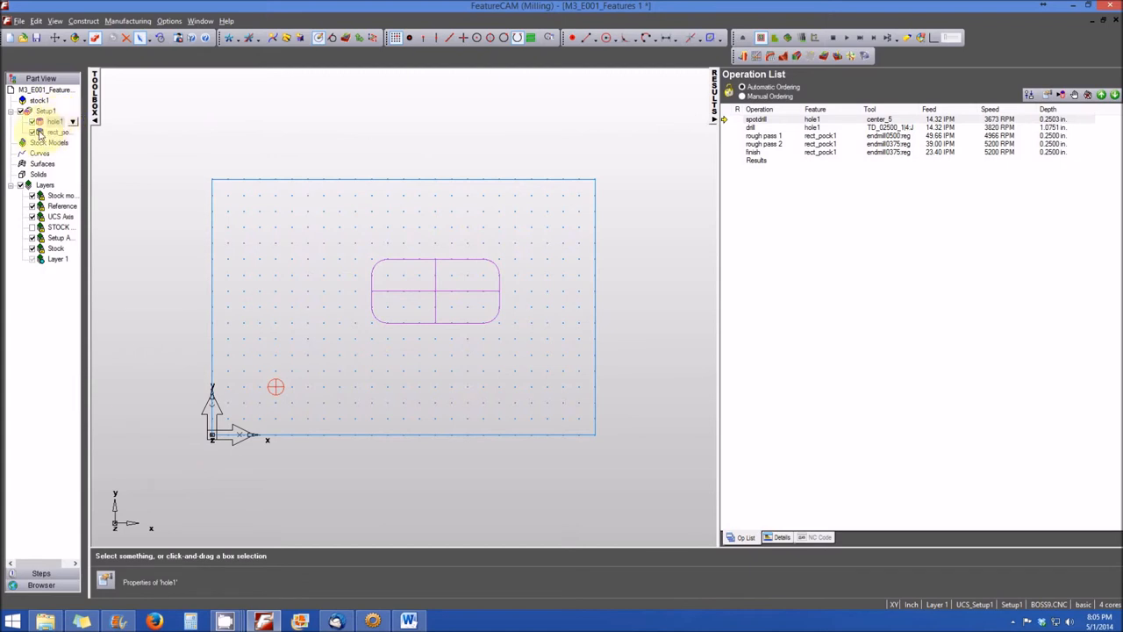